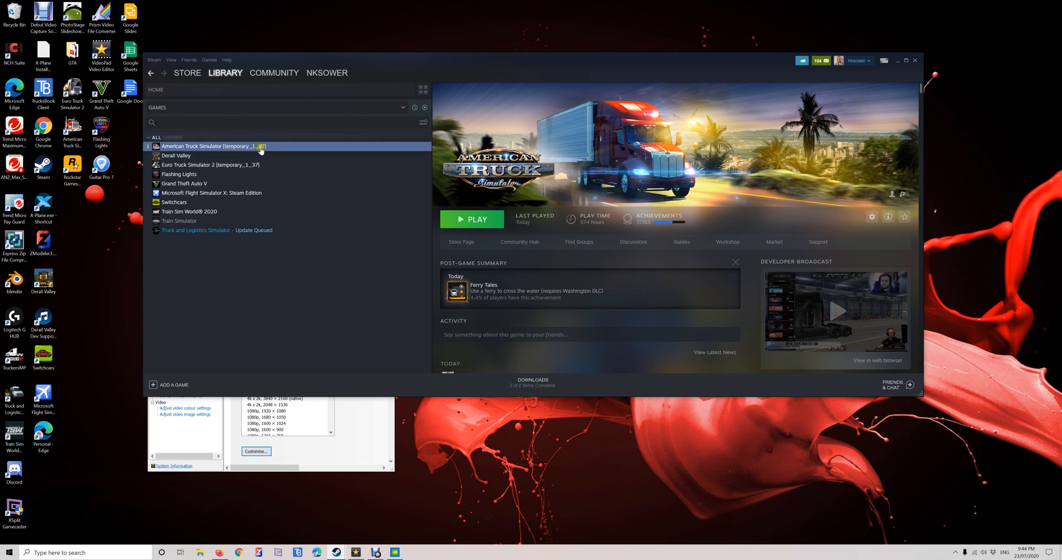
Bring up American Truck Simulator's Properties from the Library and show its Betas branch list.
left_click(210, 164)
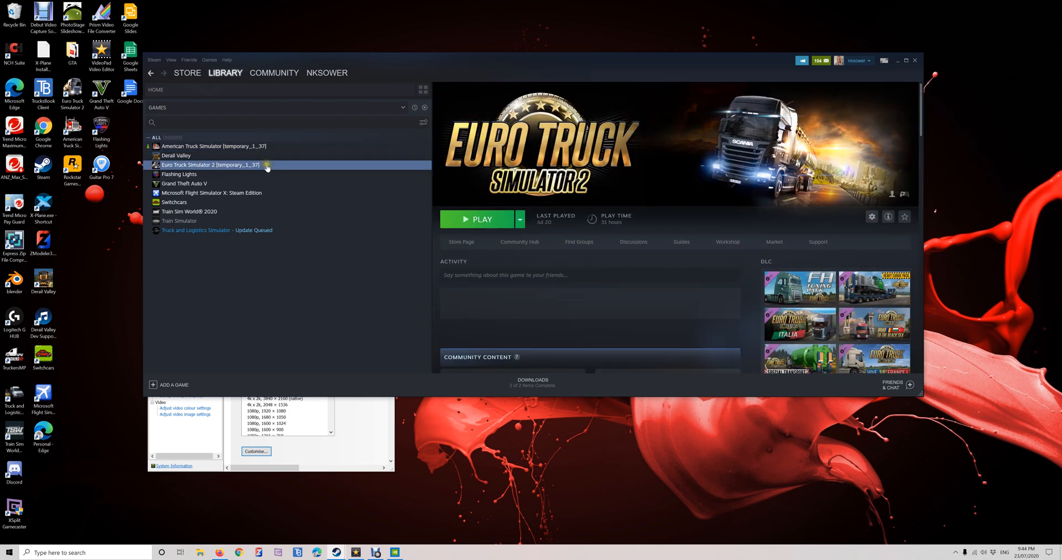
left_click(211, 165)
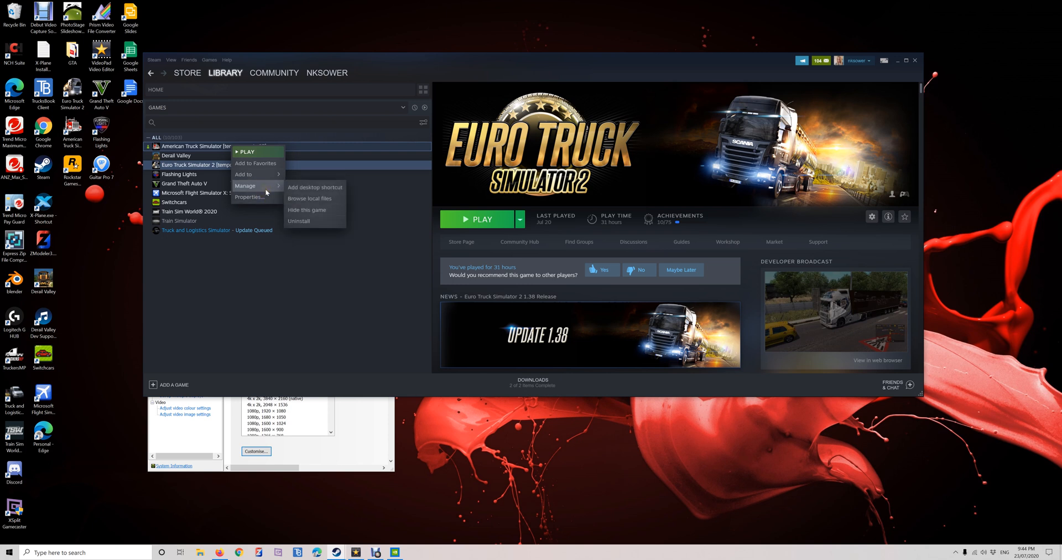
left_click(249, 197)
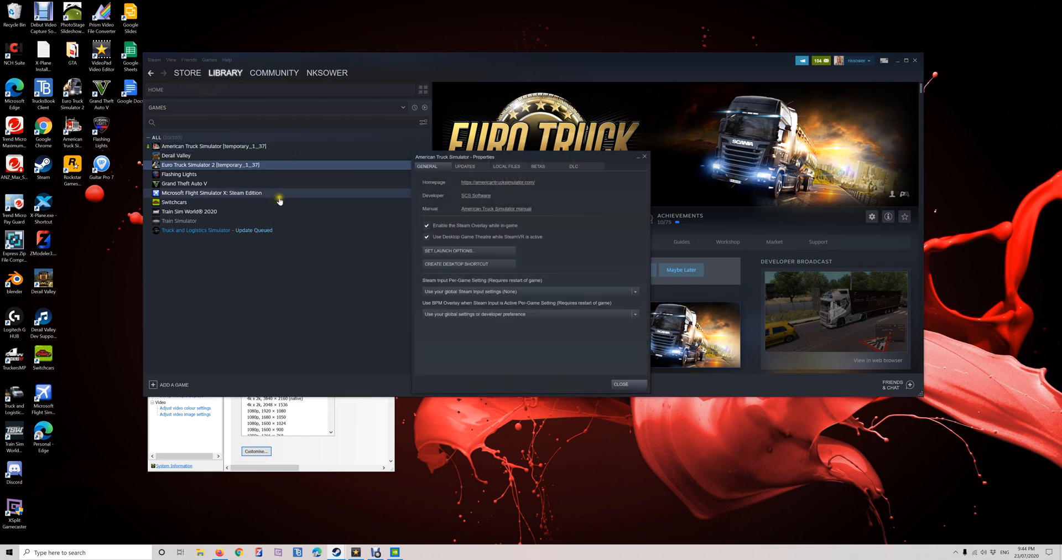
left_click(539, 166)
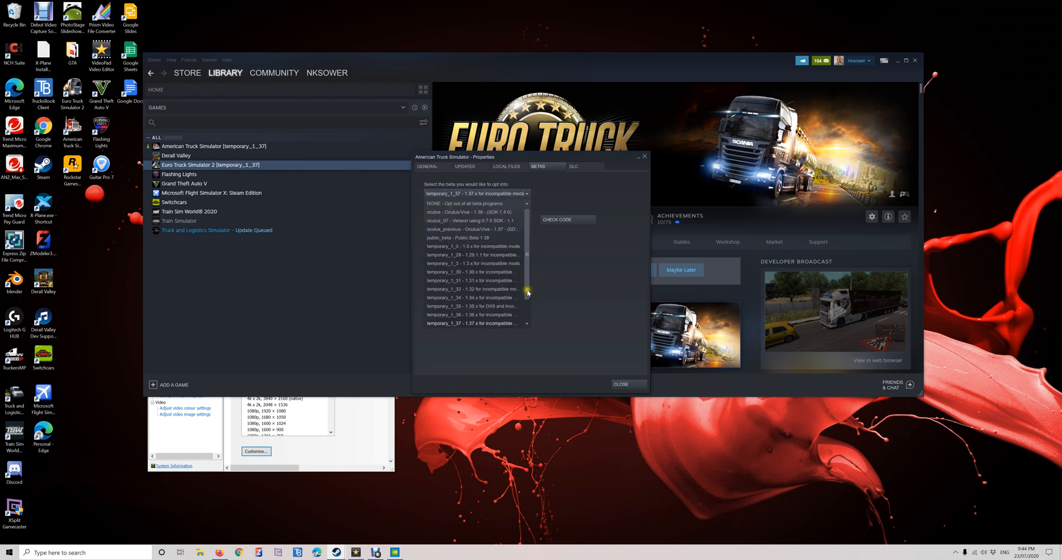
Opt American Truck Simulator into the temporary_1_37 beta branch from the dropdown.
scroll("down", 3)
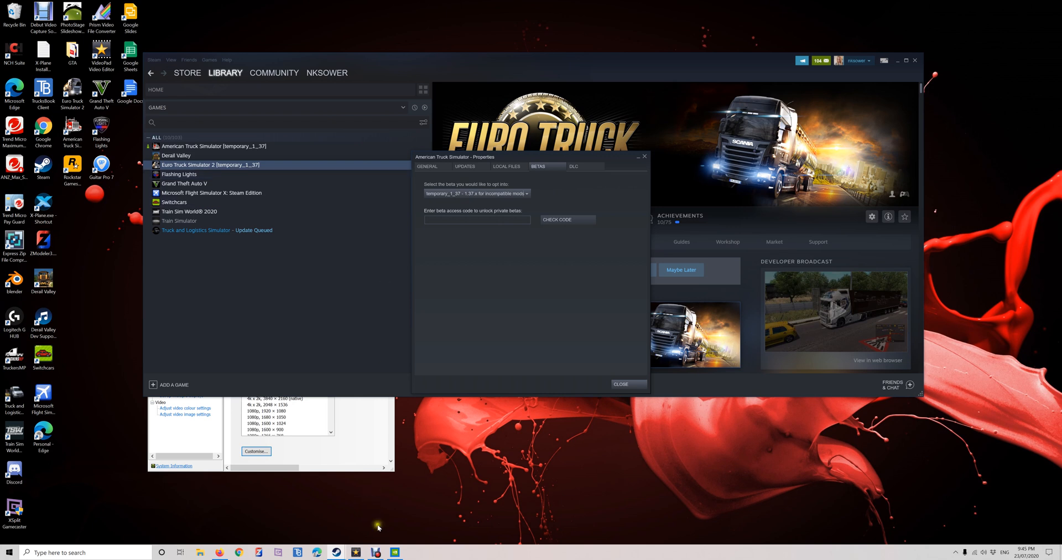
mouse_move(376, 552)
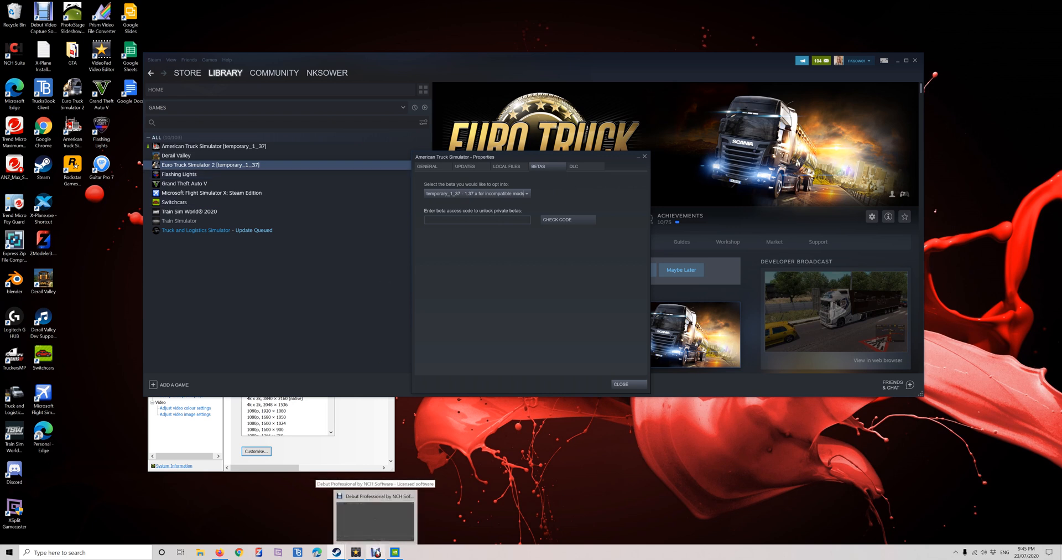